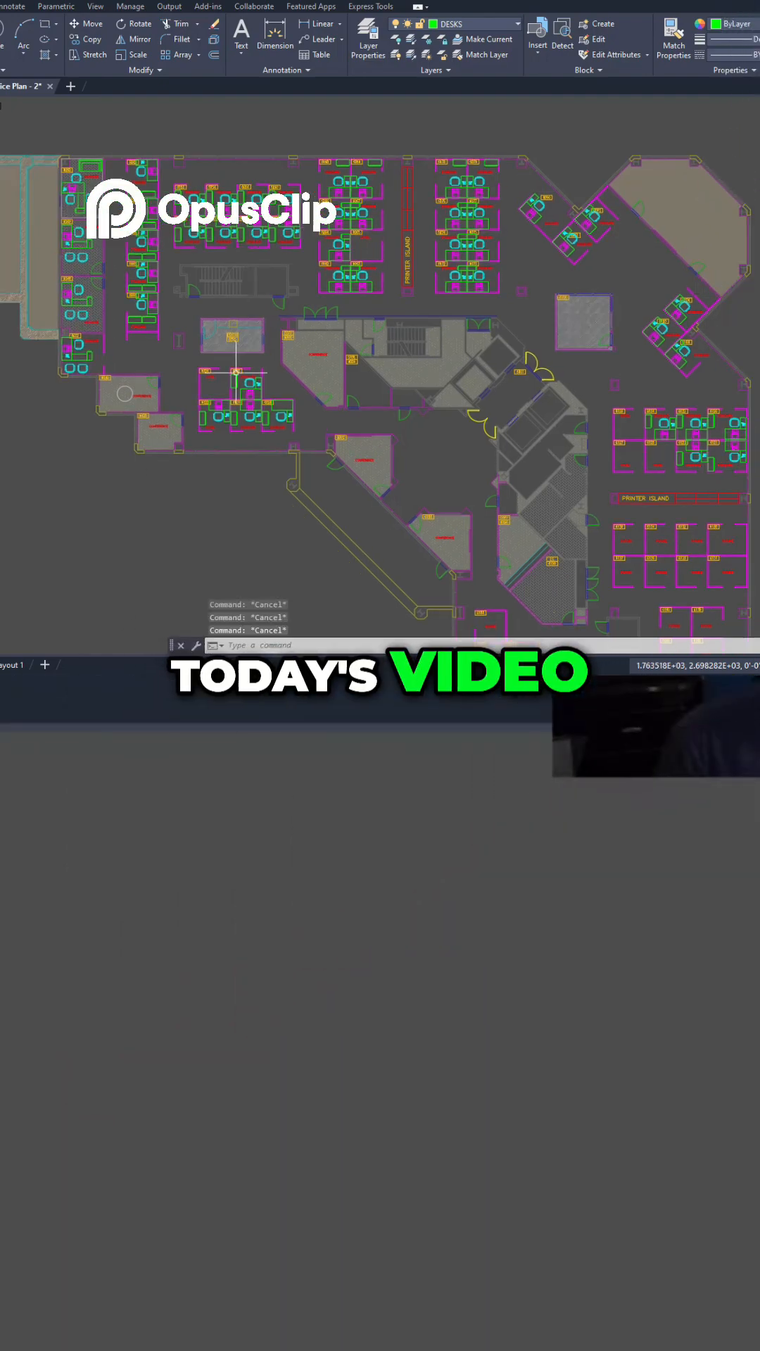
mouse_move(244, 346)
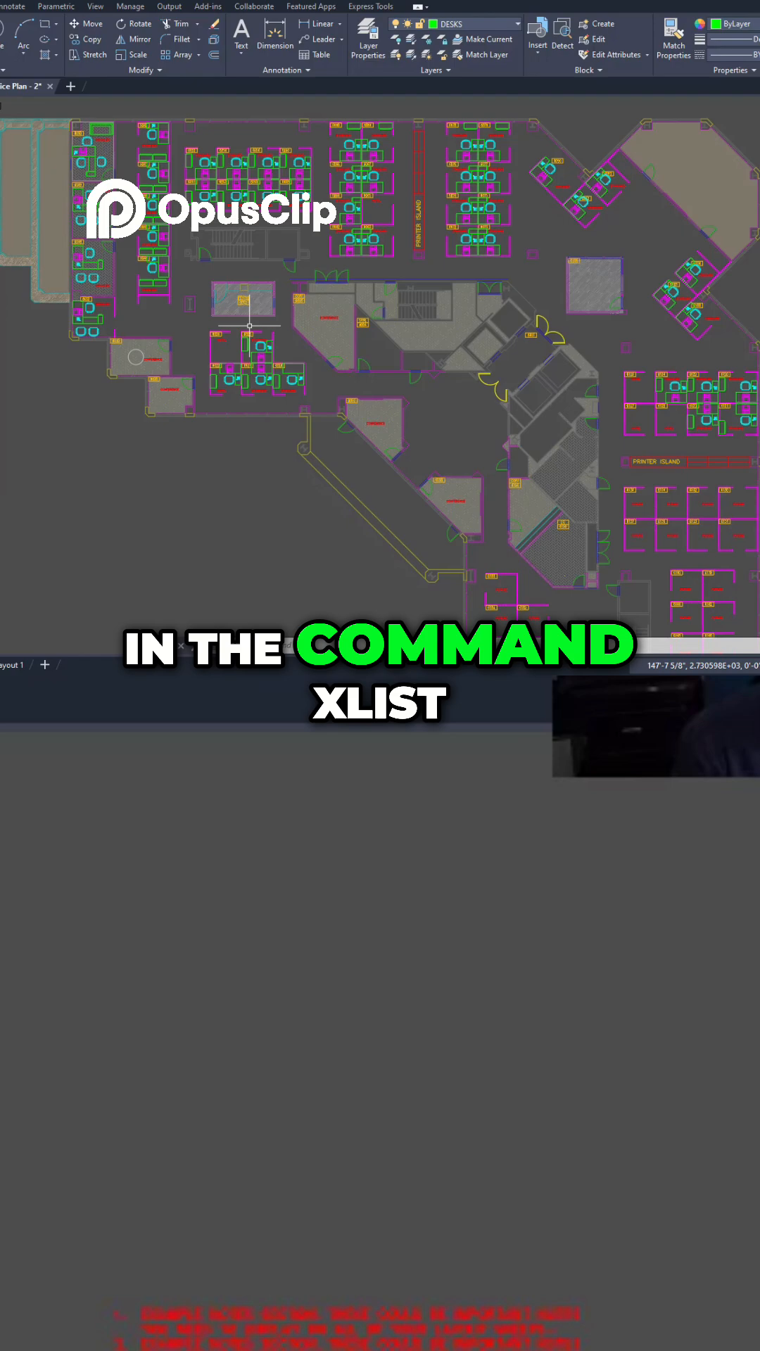
Close the wall's listing, zoom in on the workstation chairs, and XLIST the chair block
type("XLIST")
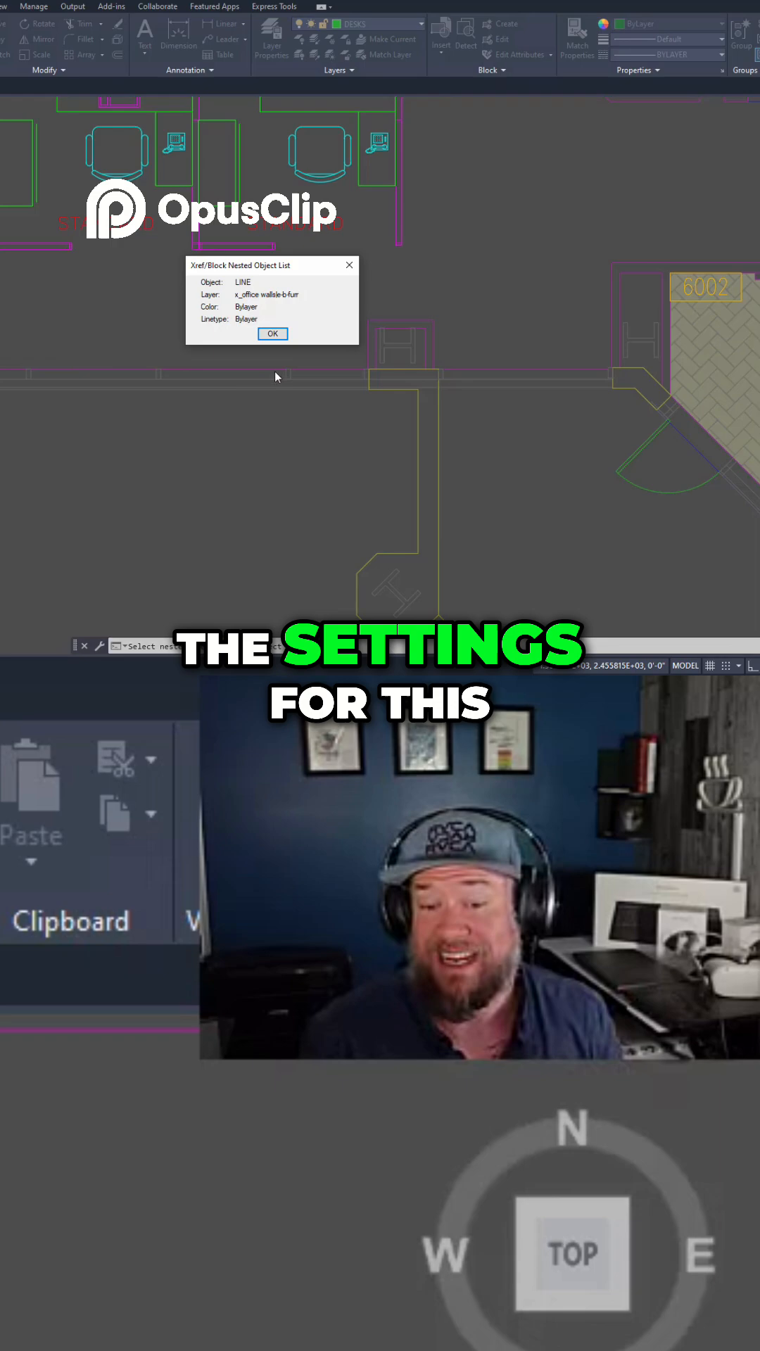
mouse_move(327, 373)
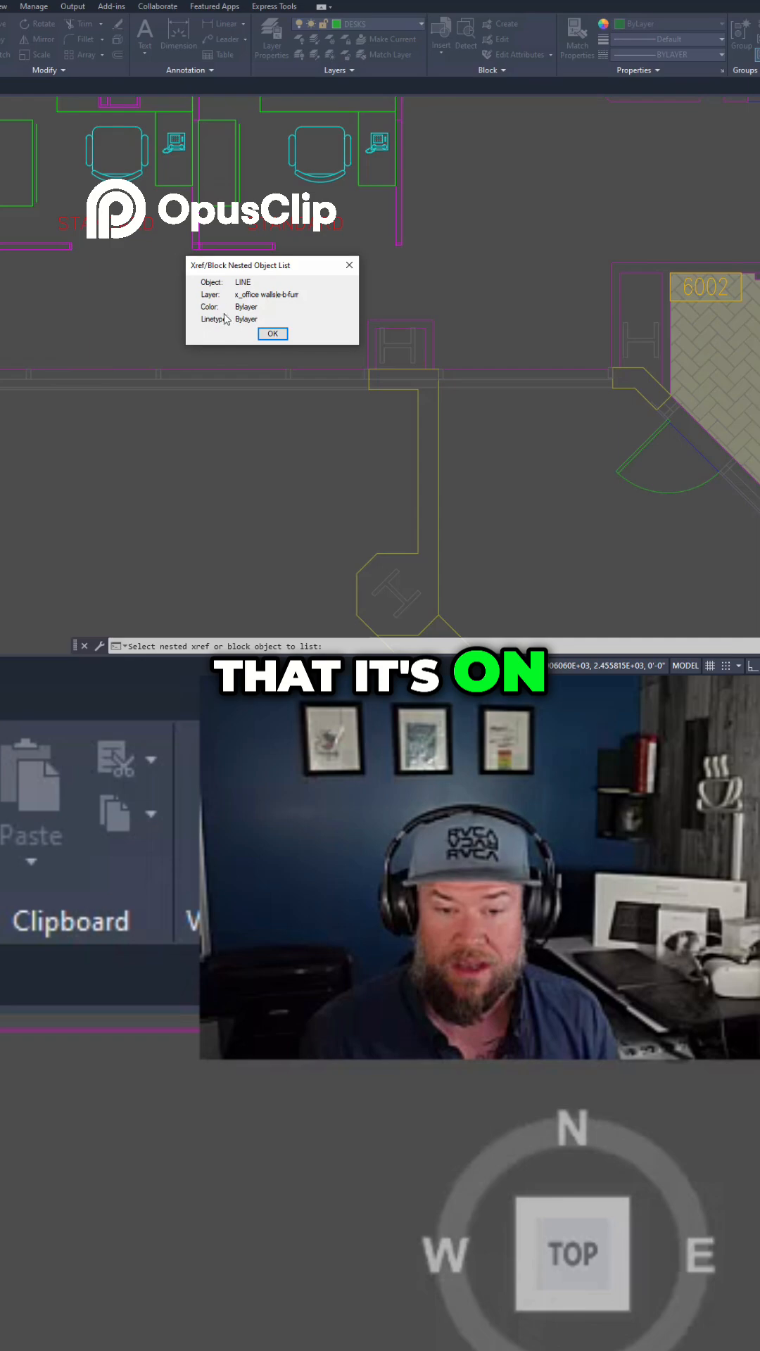
mouse_move(265, 392)
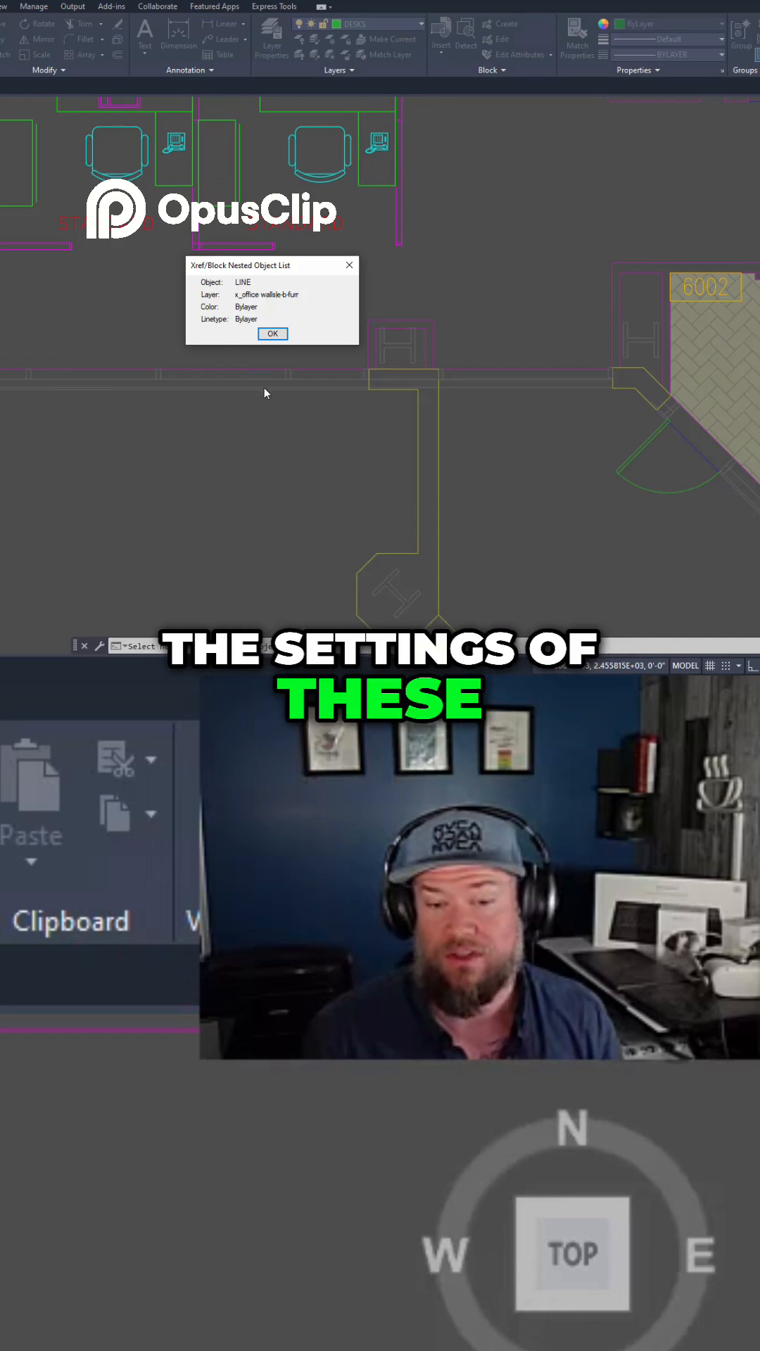
mouse_move(216, 321)
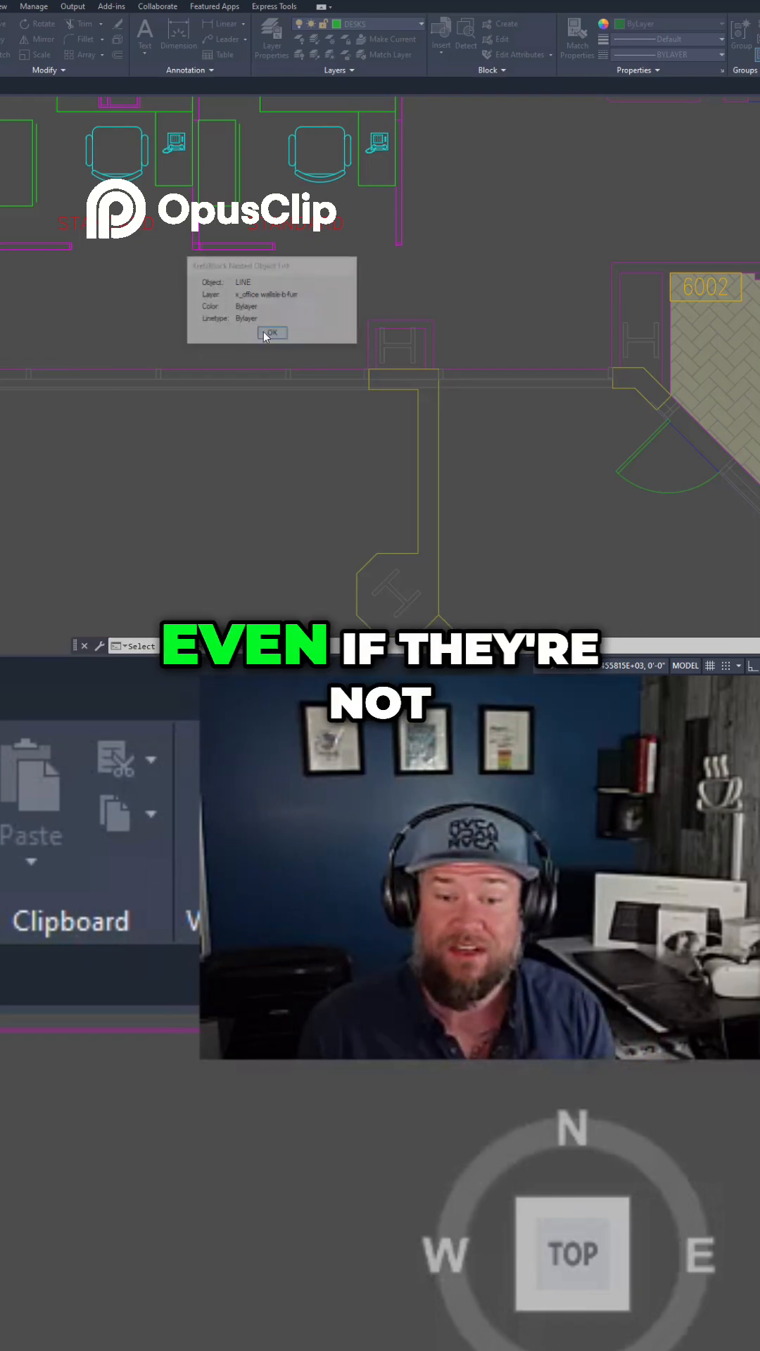
left_click(272, 333)
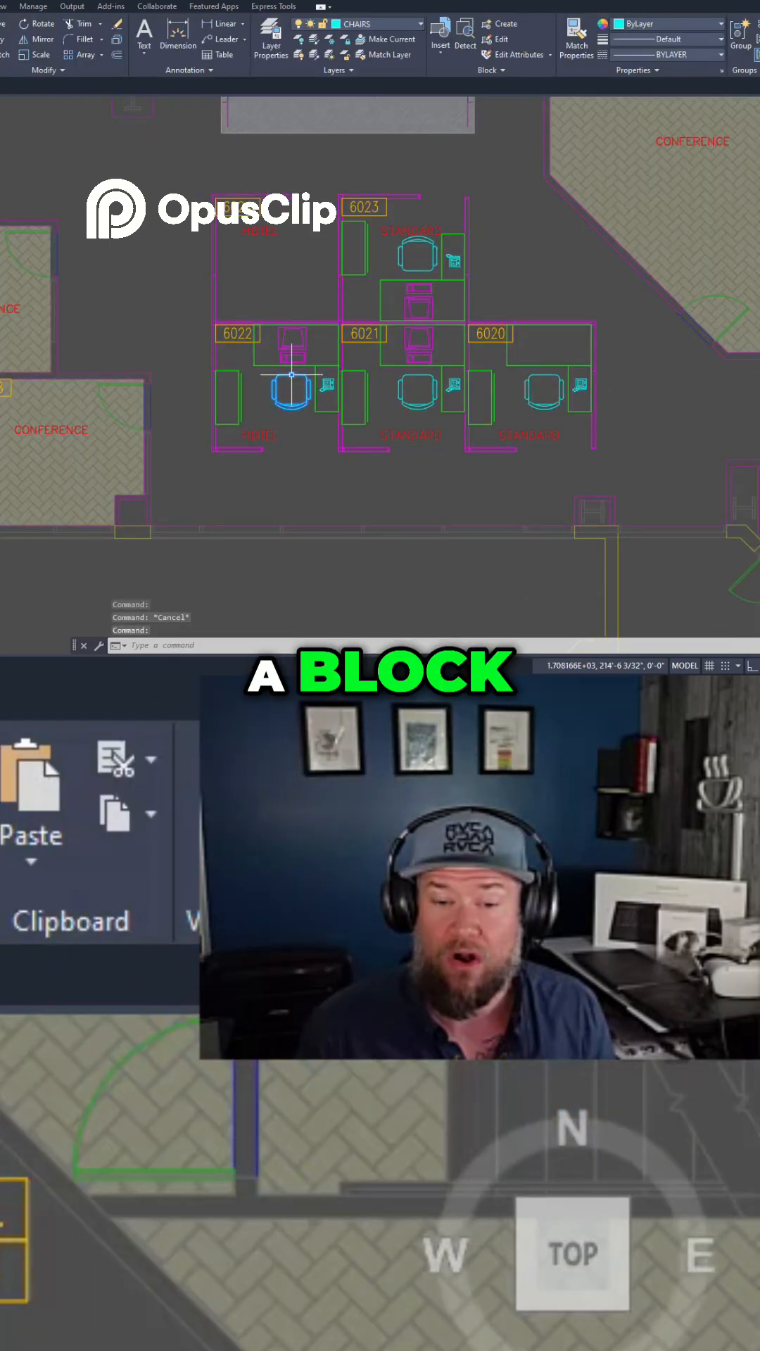
scroll("up", 3)
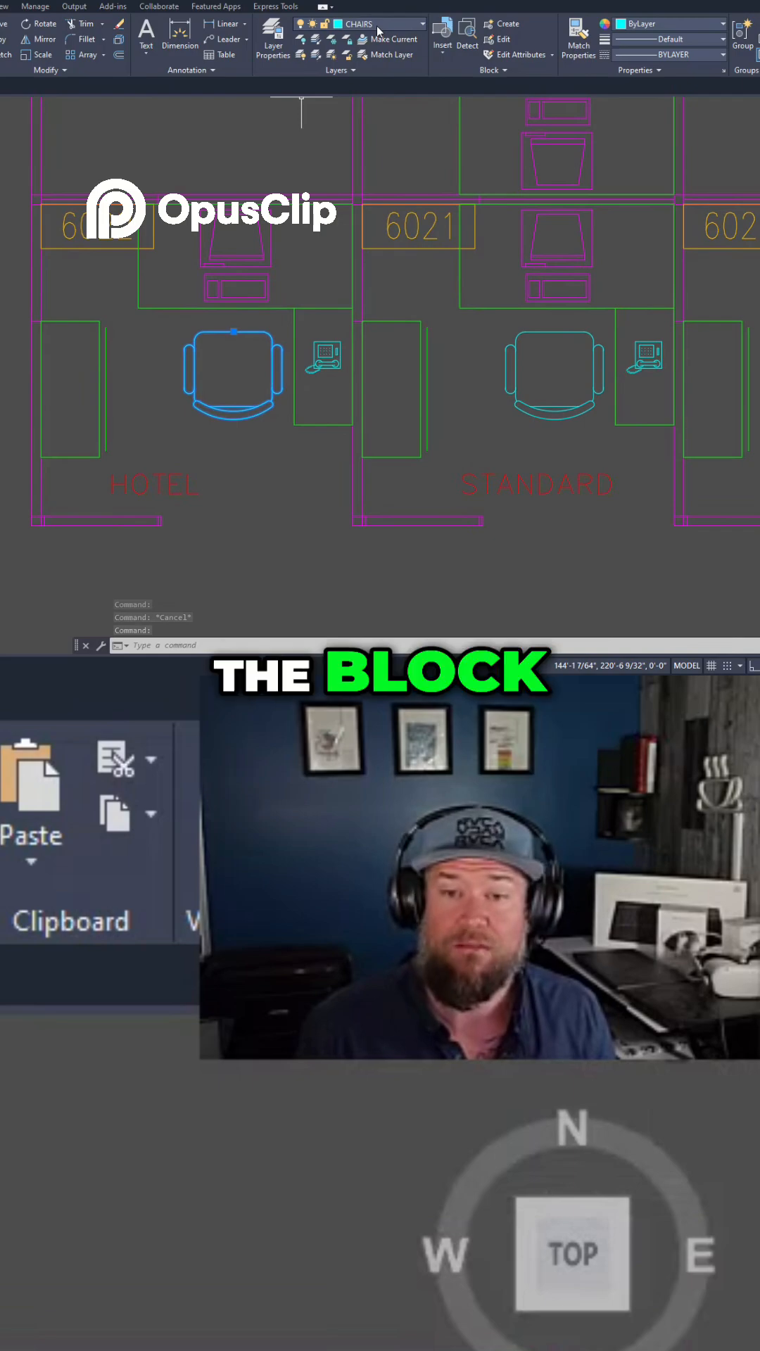
mouse_move(246, 321)
type("XLIST")
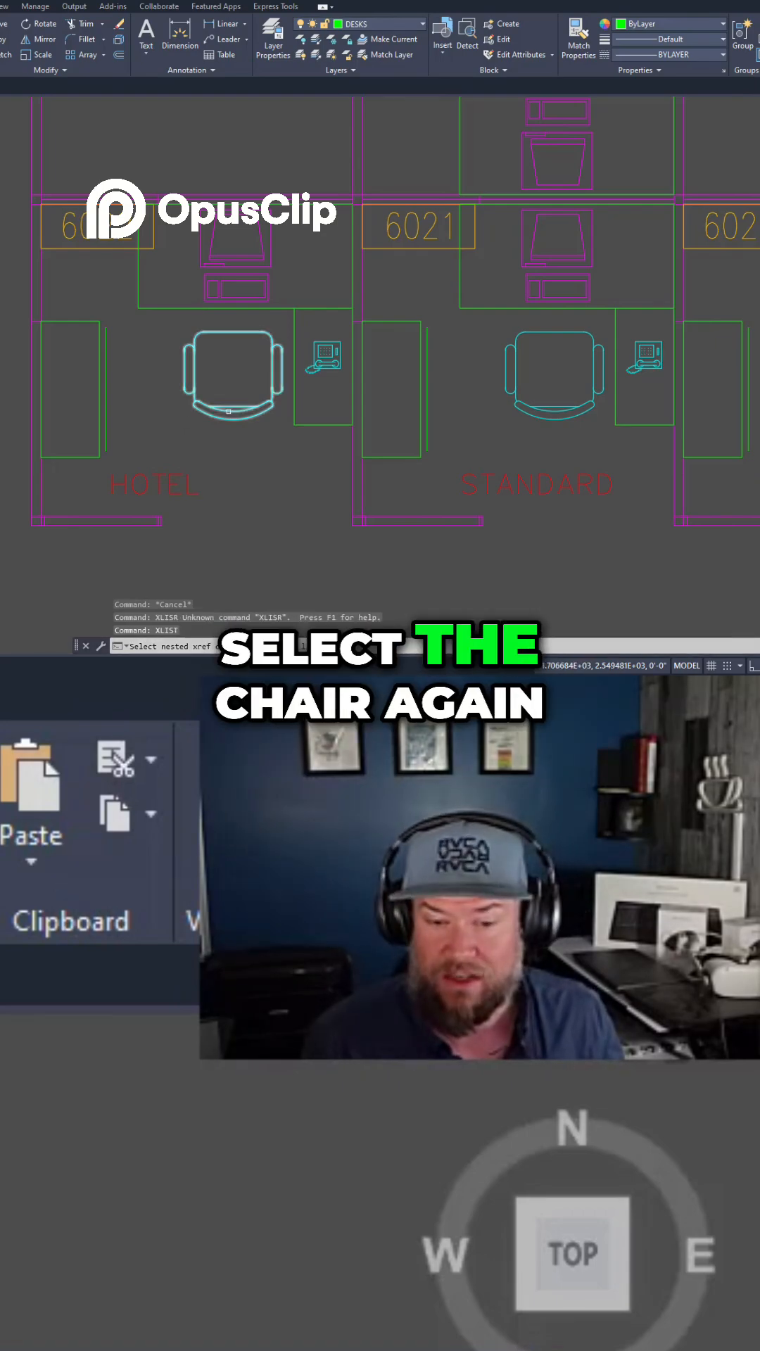
left_click(233, 370)
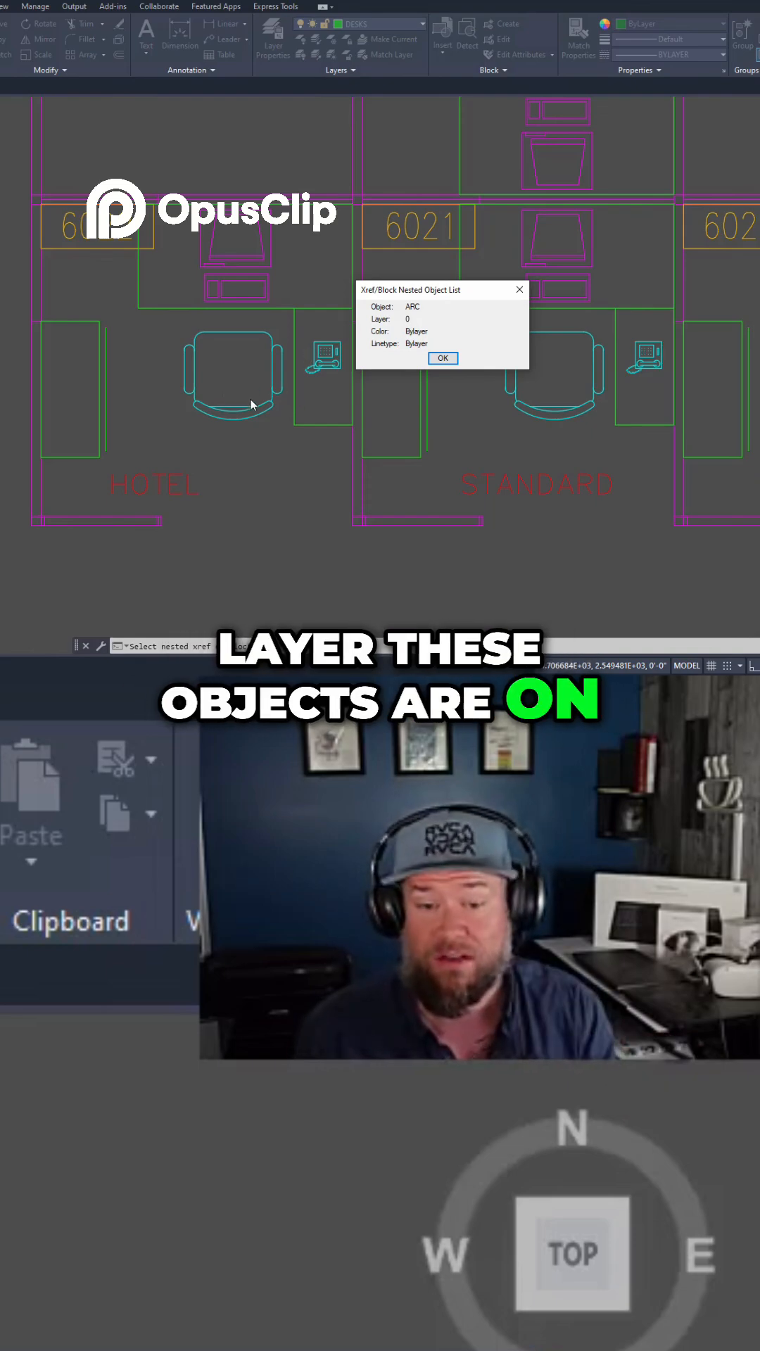
mouse_move(415, 365)
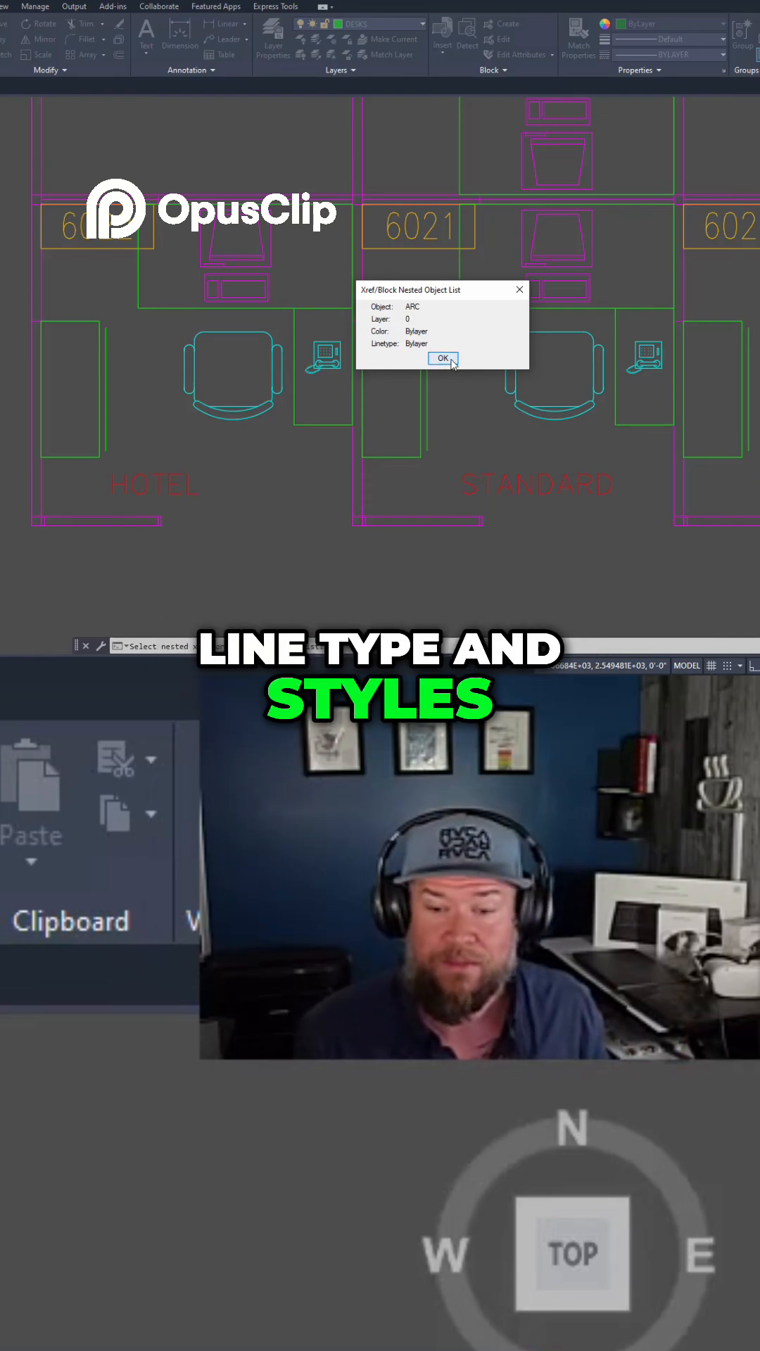
Dismiss the chair's XLIST report showing an ARC on layer 0
left_click(442, 358)
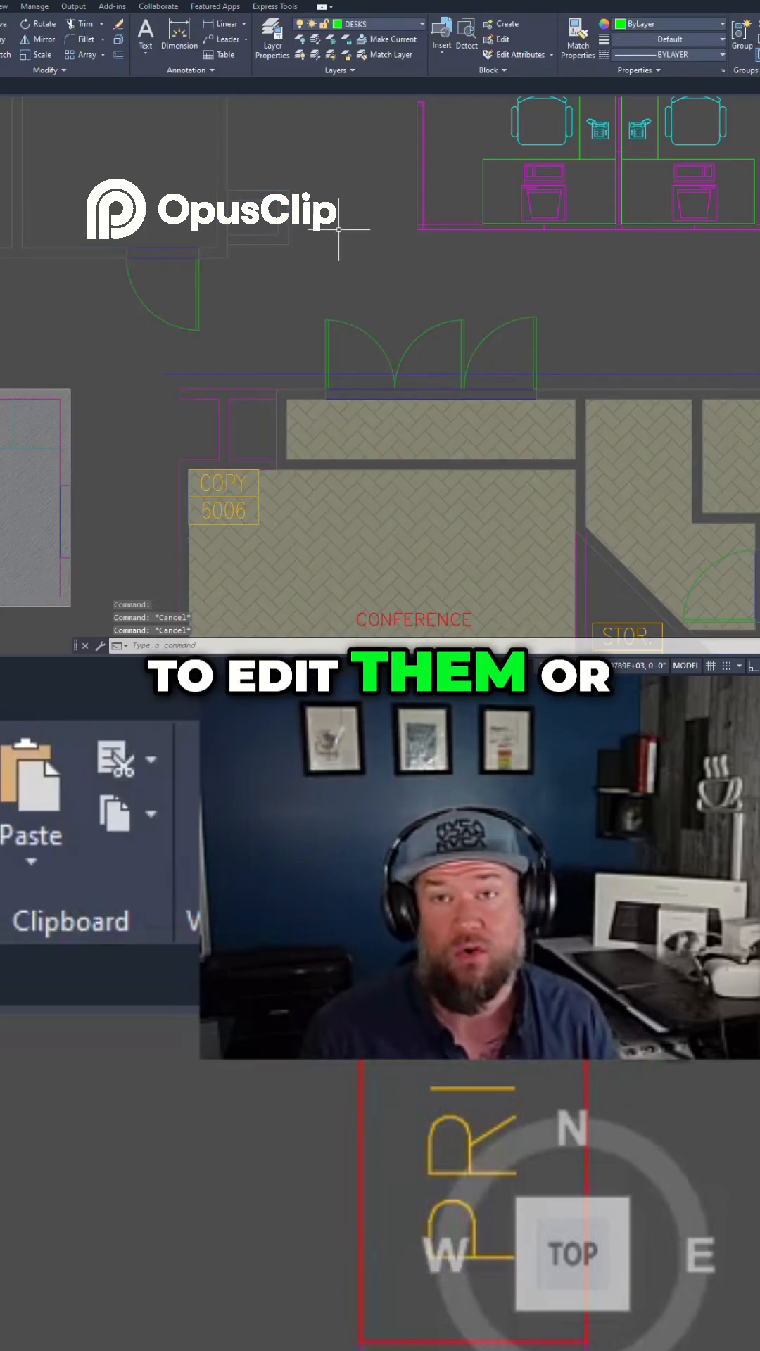
mouse_move(329, 260)
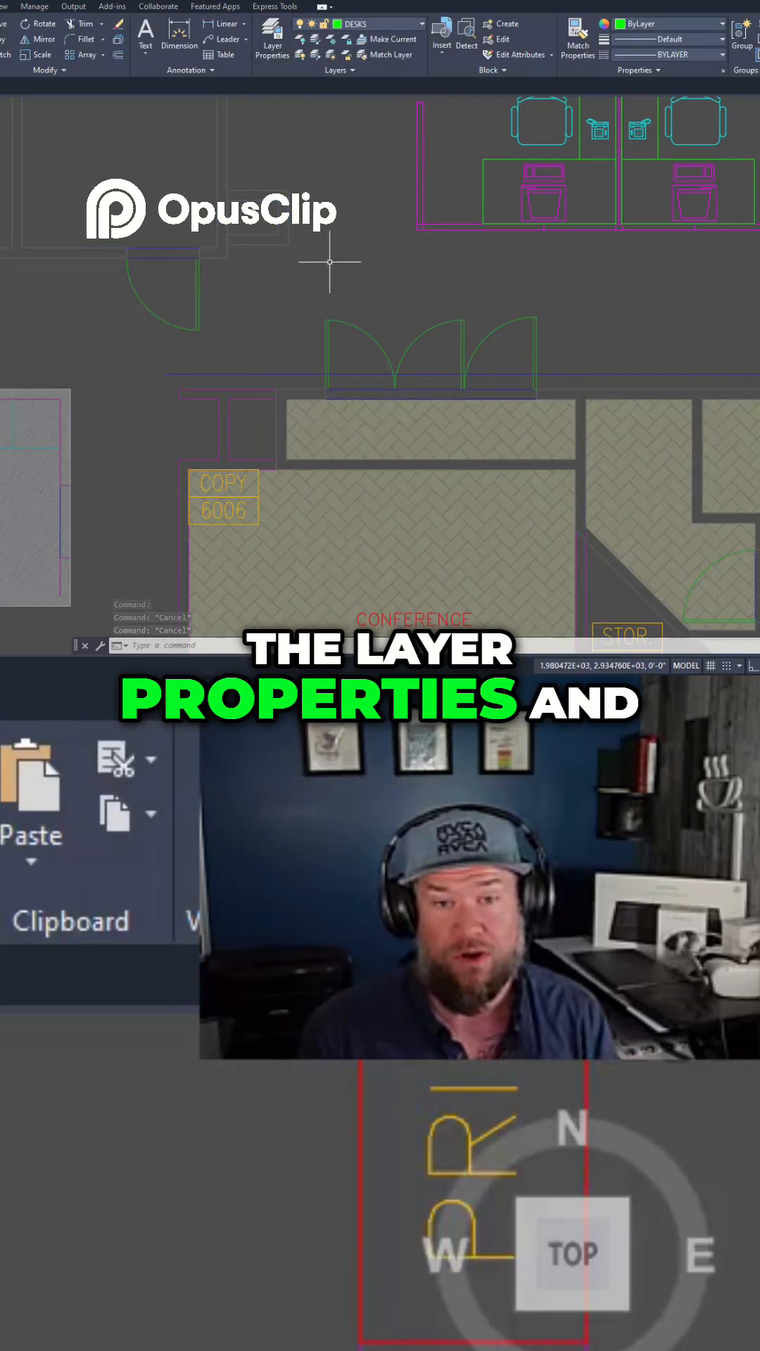